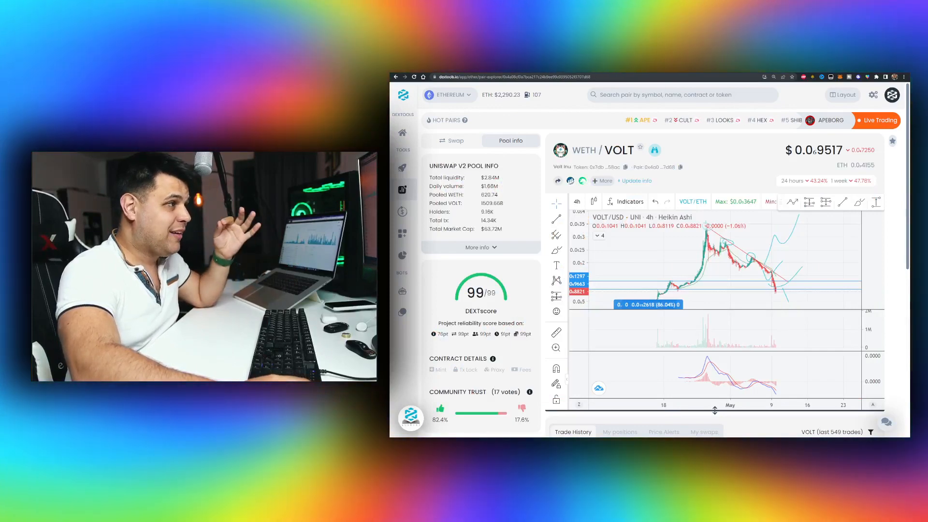
mouse_move(702, 257)
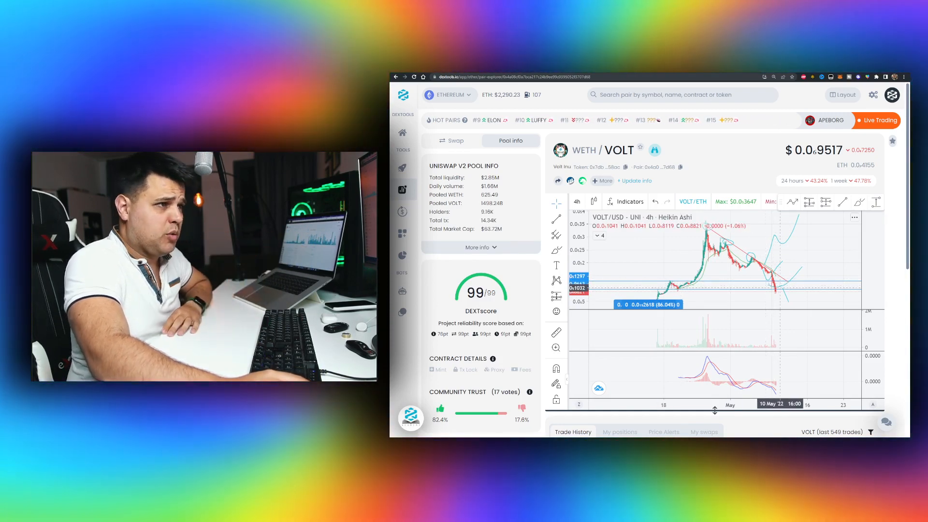
mouse_move(766, 296)
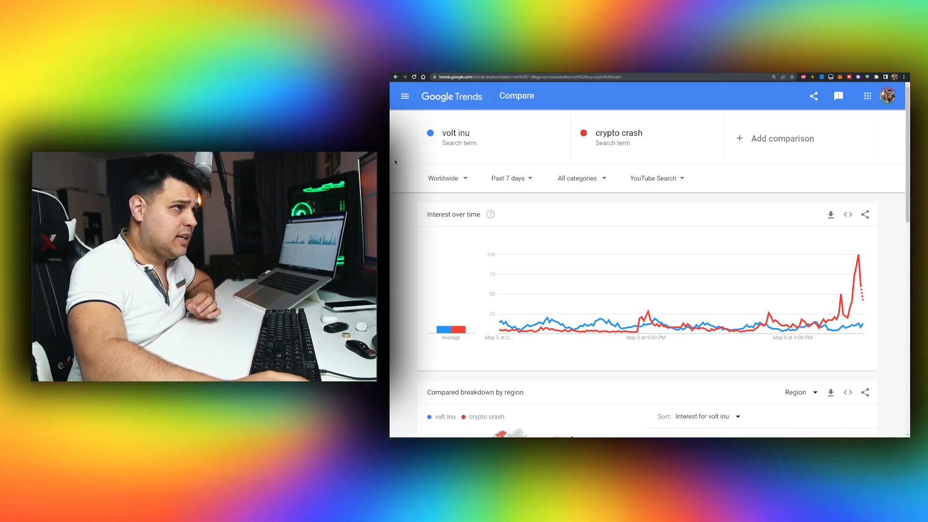
mouse_move(552, 319)
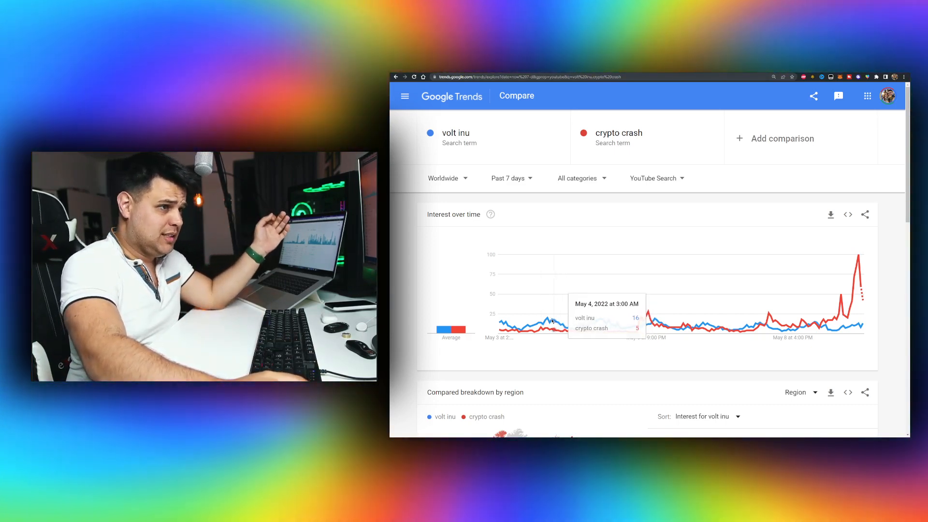
mouse_move(540, 327)
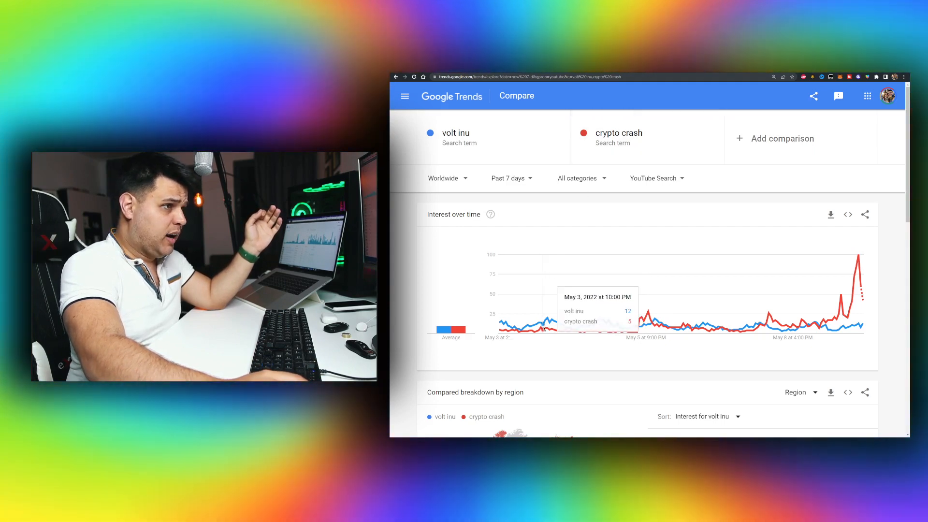
mouse_move(551, 321)
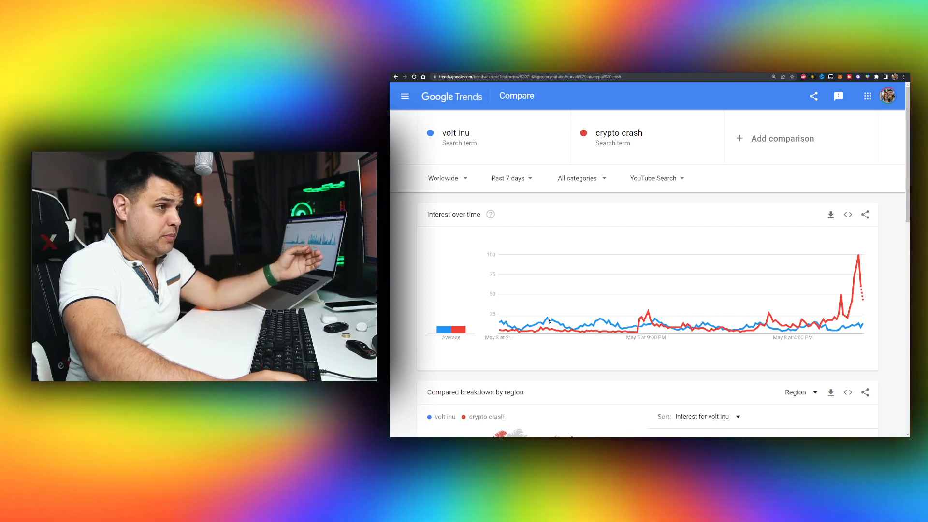
mouse_move(646, 312)
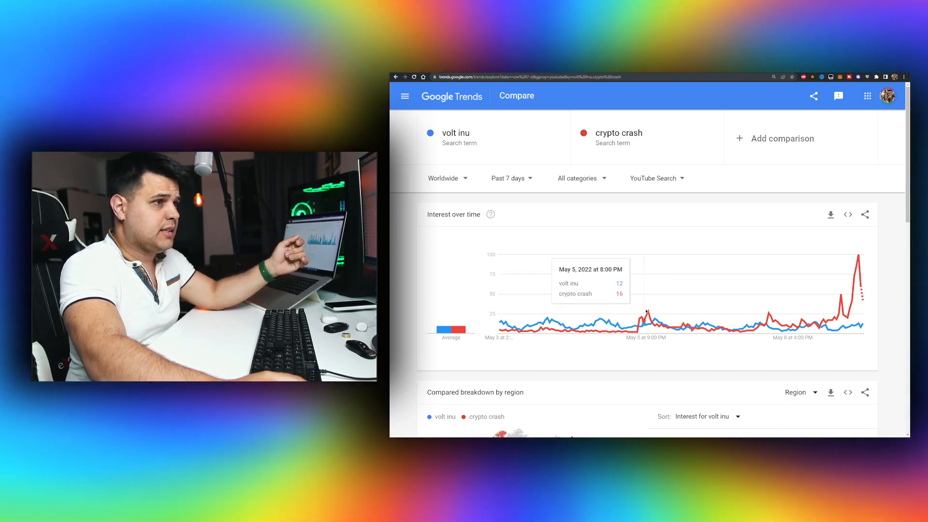
mouse_move(682, 325)
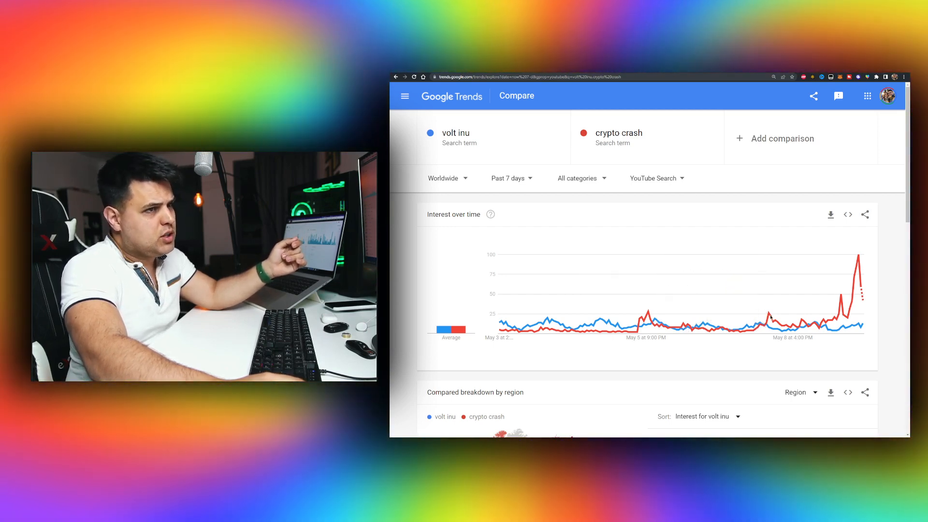
mouse_move(814, 324)
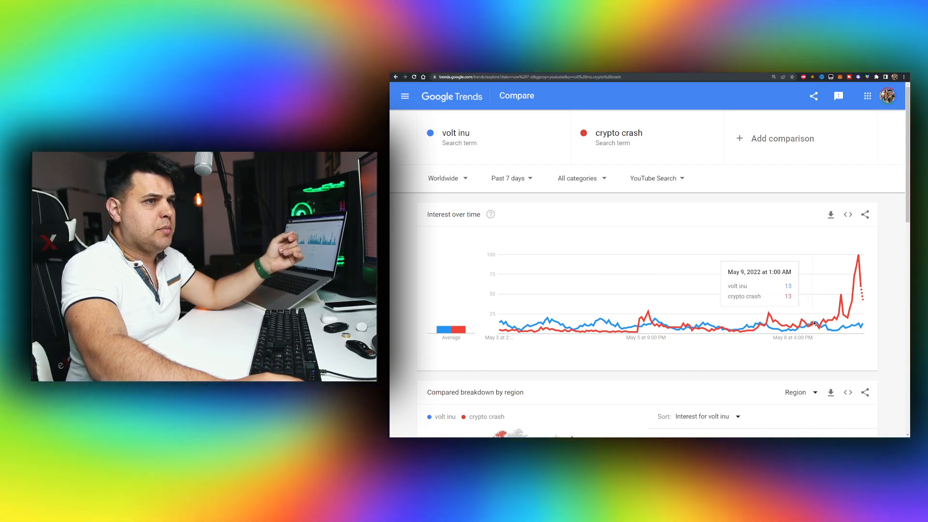
mouse_move(852, 306)
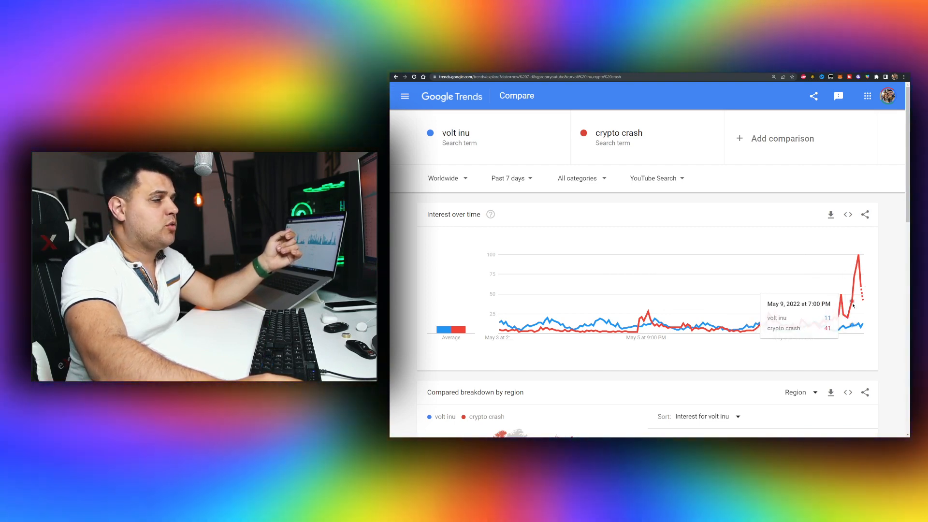